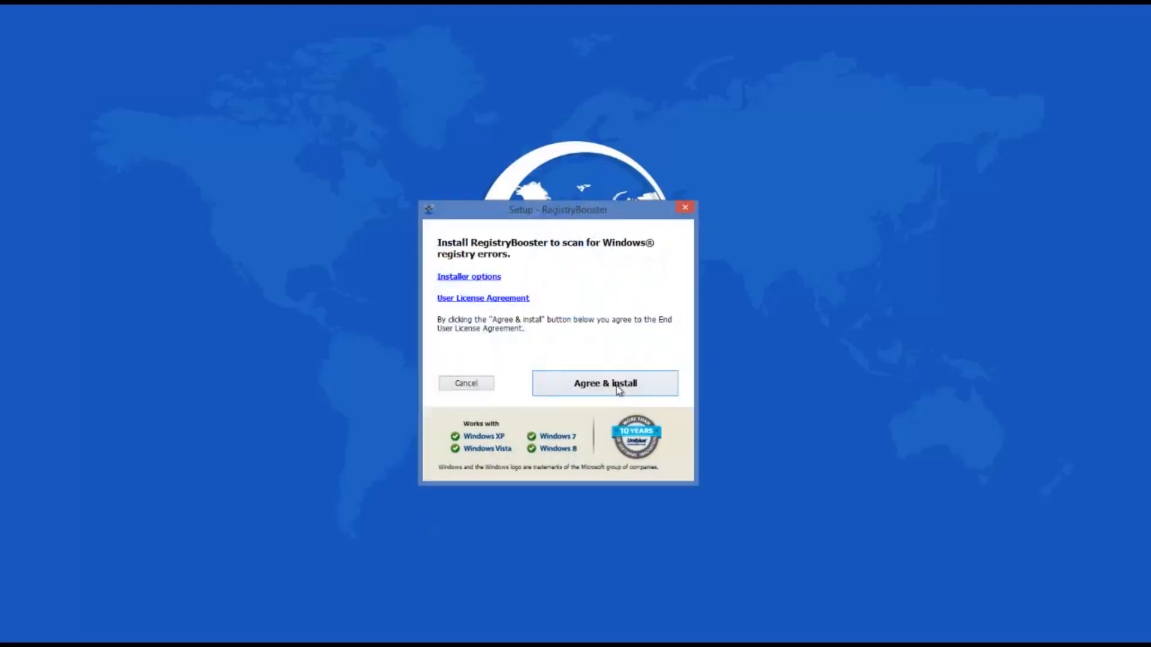
Step: Accept the RegistryBooster 2014 licence with 'Agree & install'
left_click(605, 383)
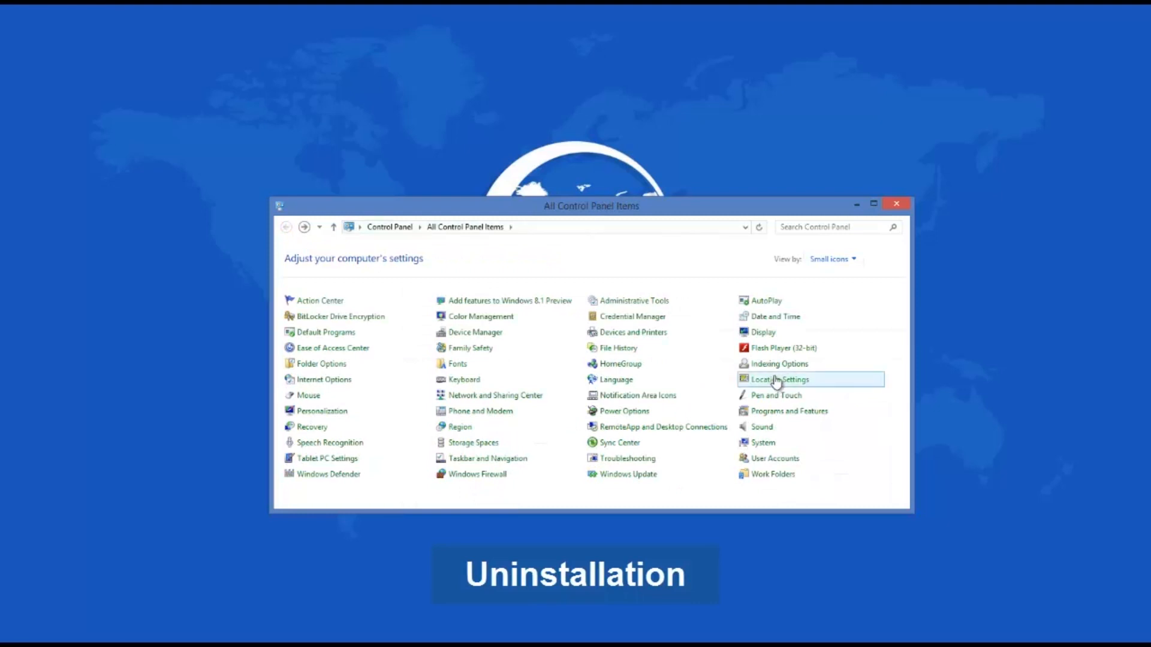
Step: Open Programs and Features from All Control Panel Items
left_click(789, 411)
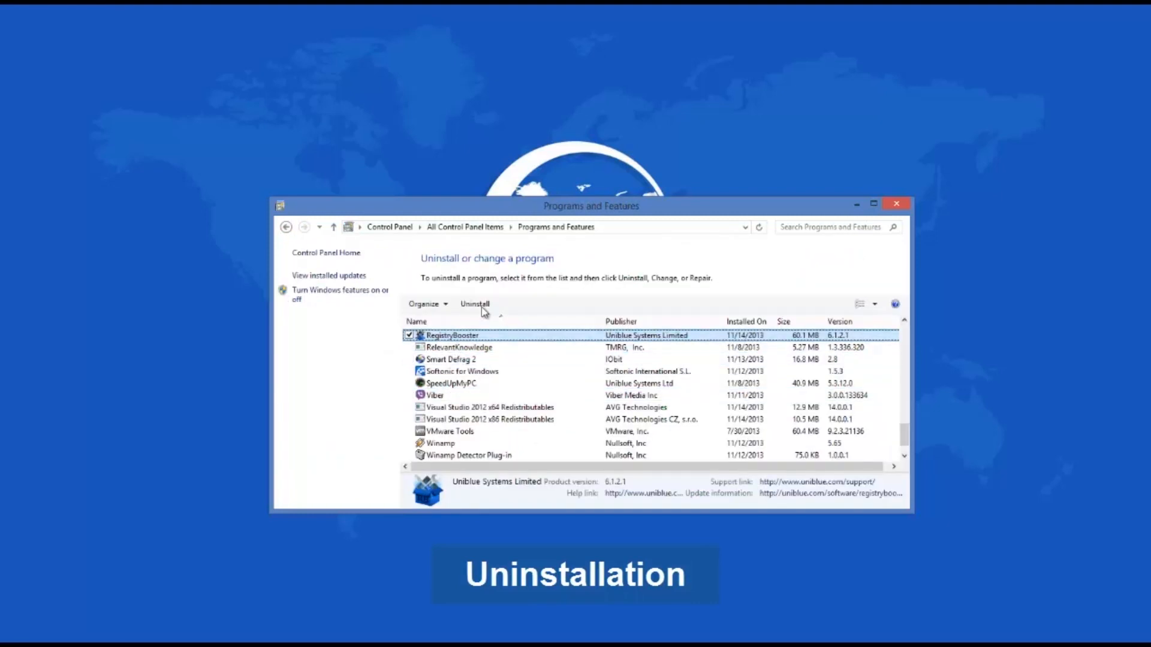
mouse_move(485, 305)
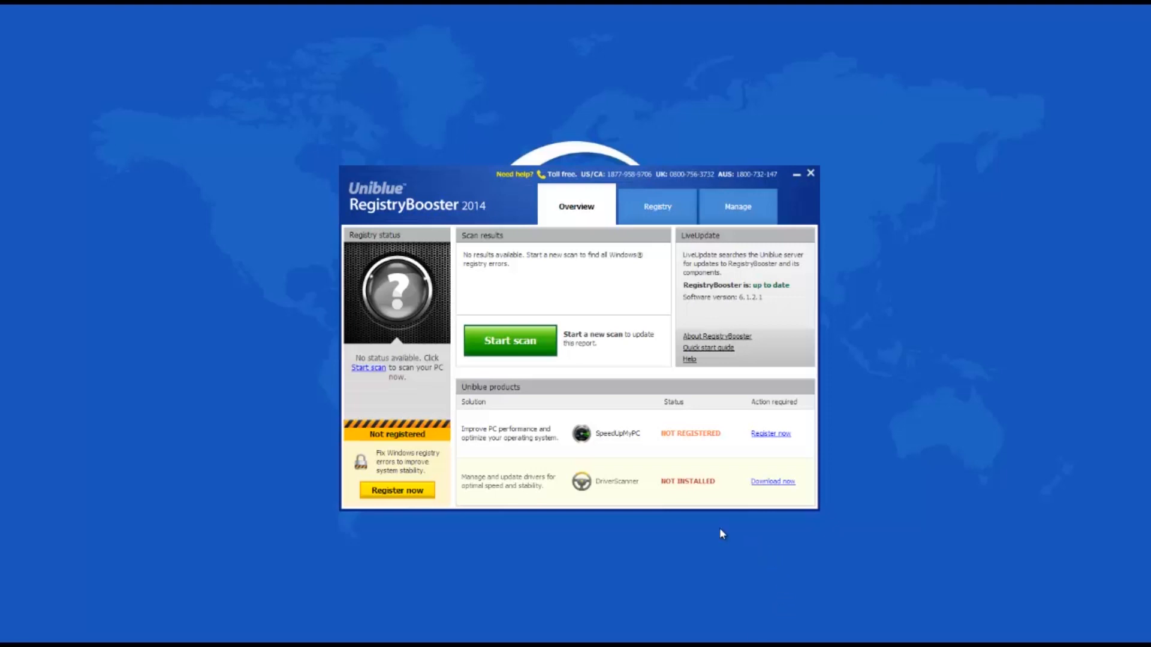
left_click(657, 206)
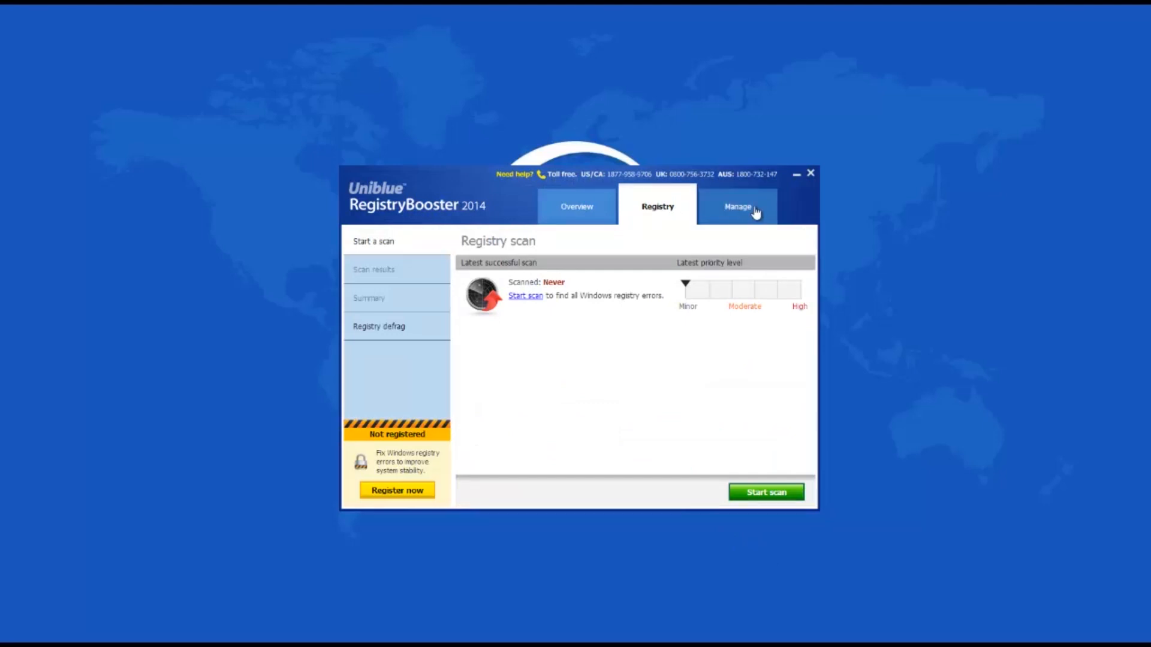
left_click(737, 206)
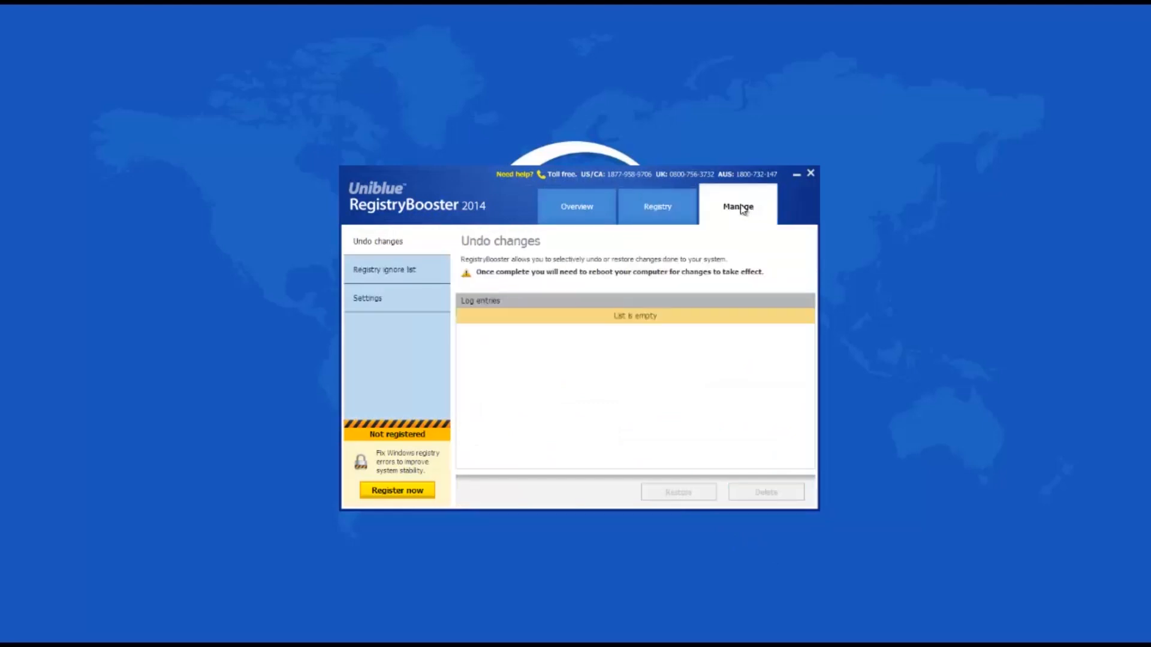
mouse_move(421, 423)
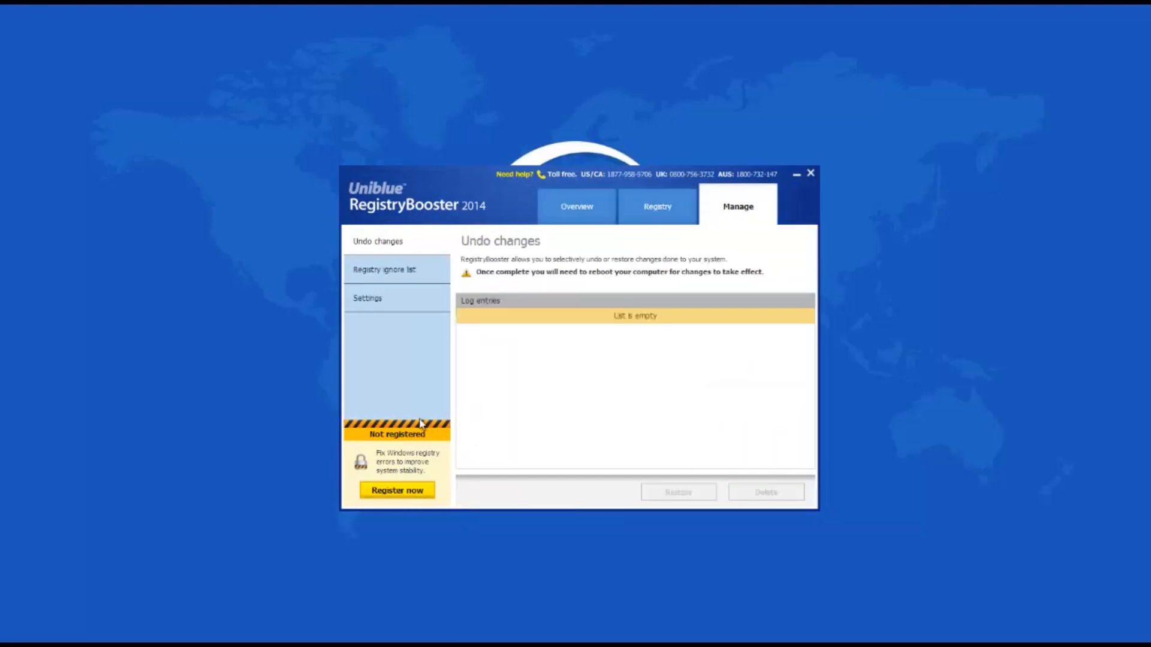
mouse_move(559, 218)
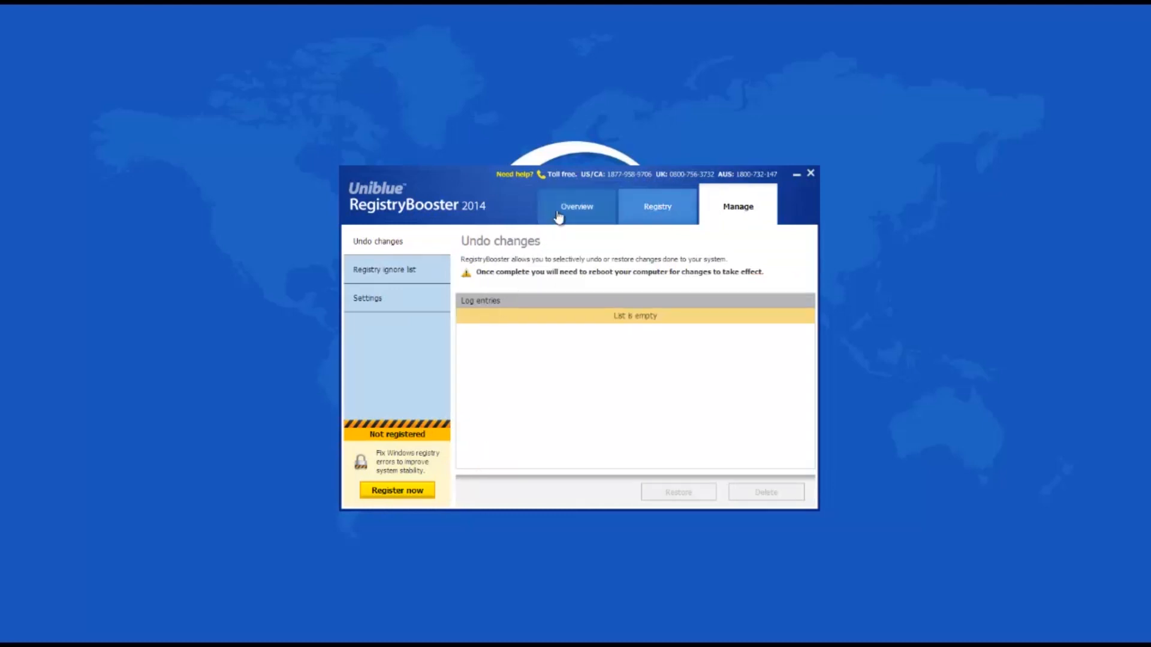
left_click(575, 206)
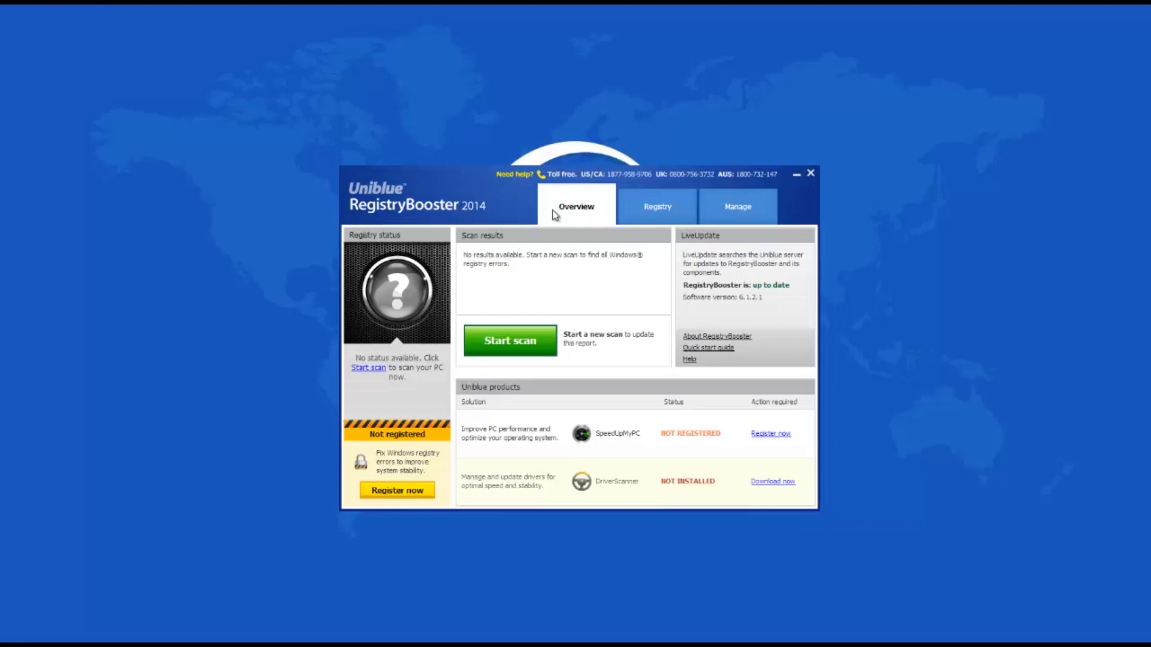
mouse_move(484, 347)
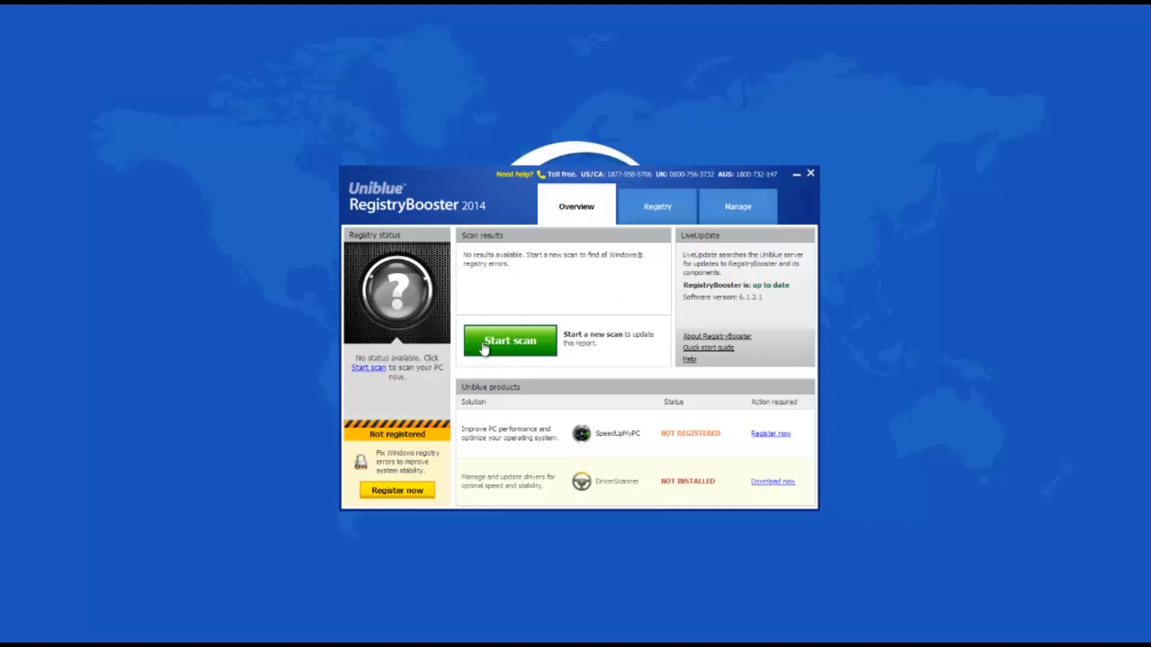
Step: Start a registry scan, then stop it partway and confirm 'Yes, stop scanning'
left_click(509, 340)
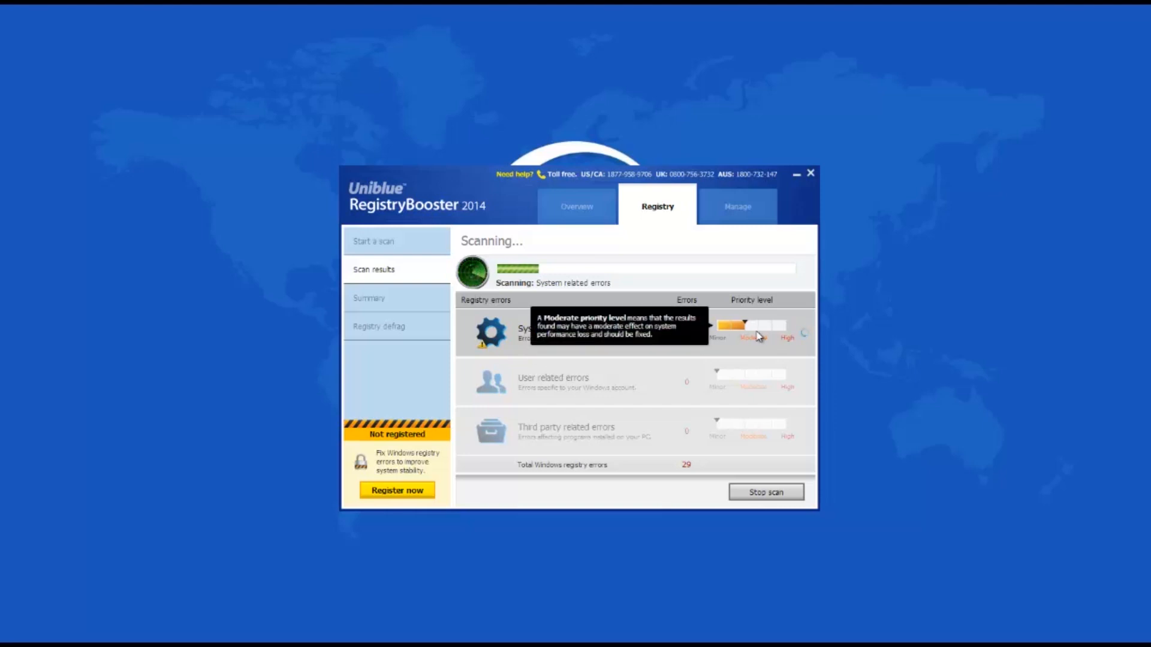
mouse_move(750, 336)
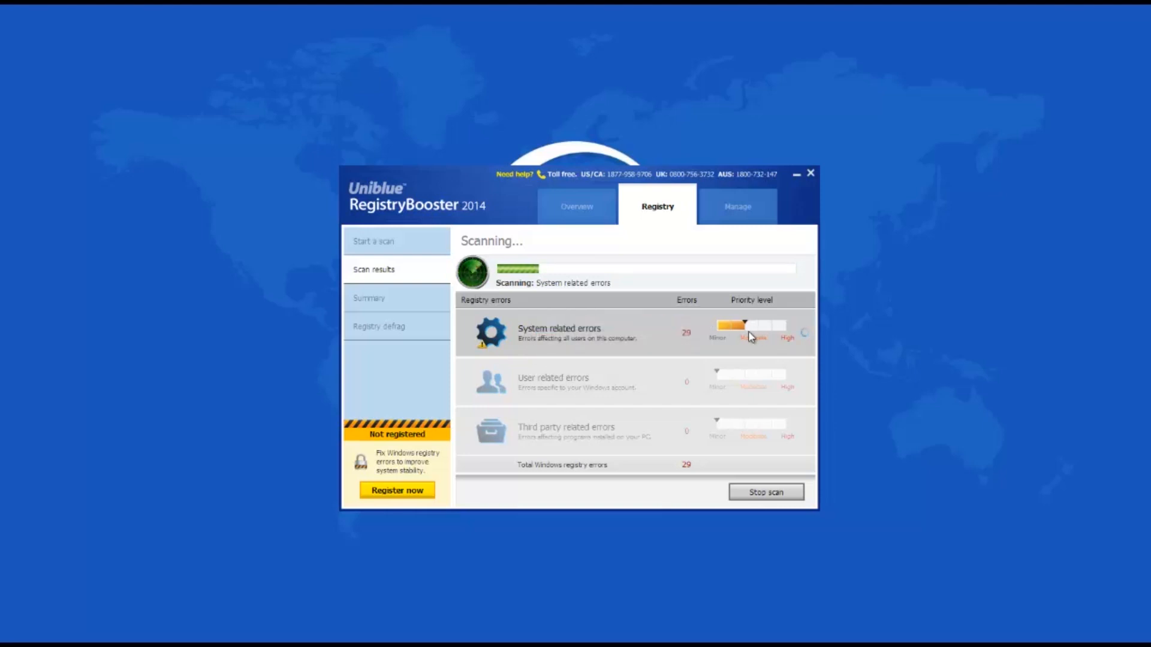
left_click(766, 492)
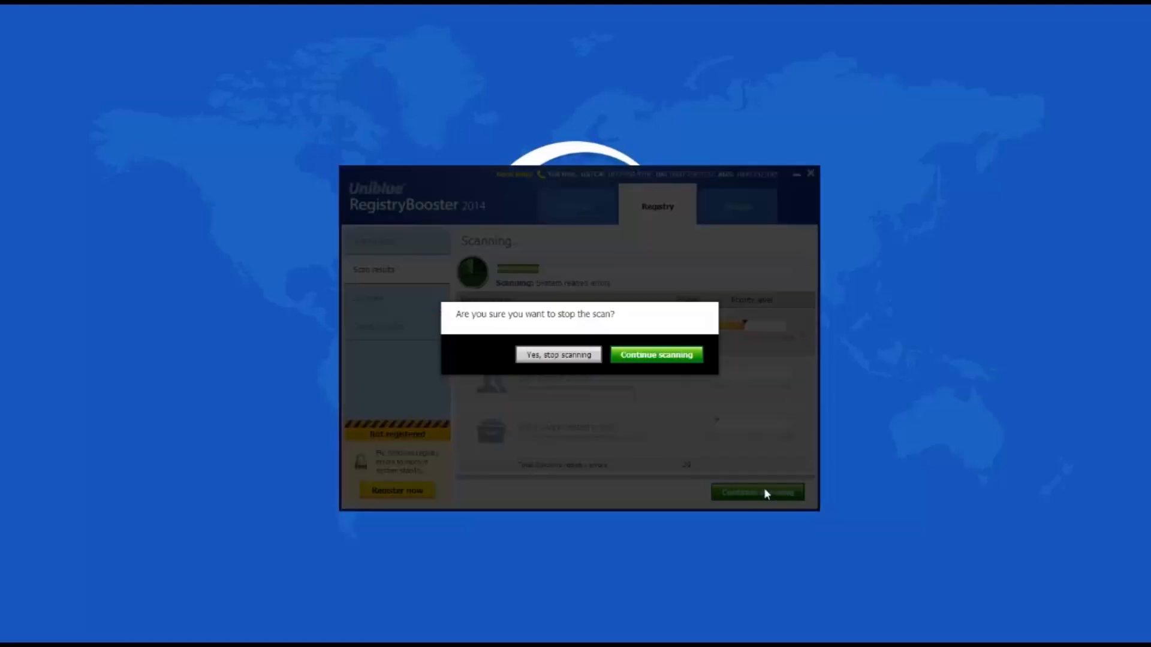
left_click(558, 355)
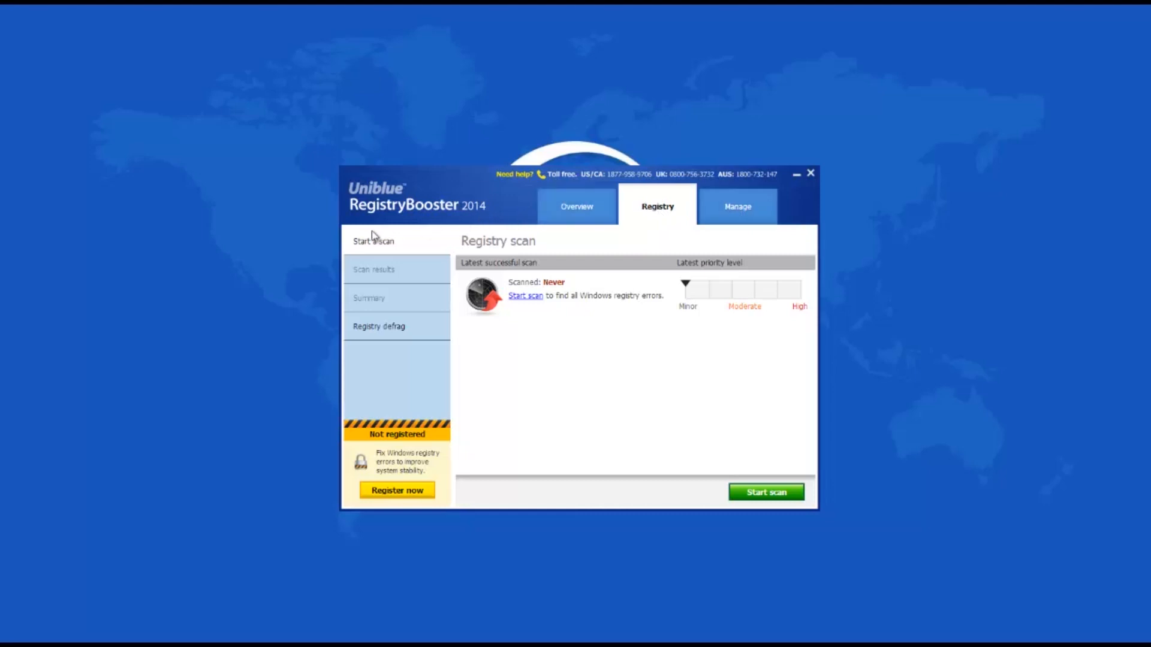
mouse_move(358, 271)
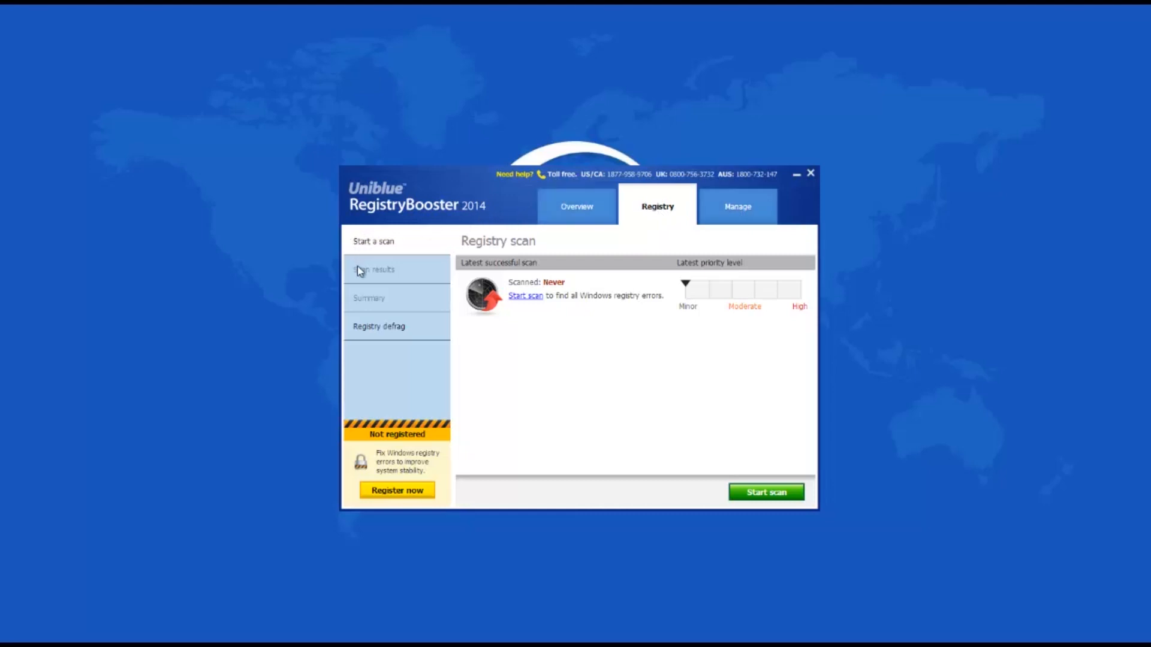
mouse_move(409, 291)
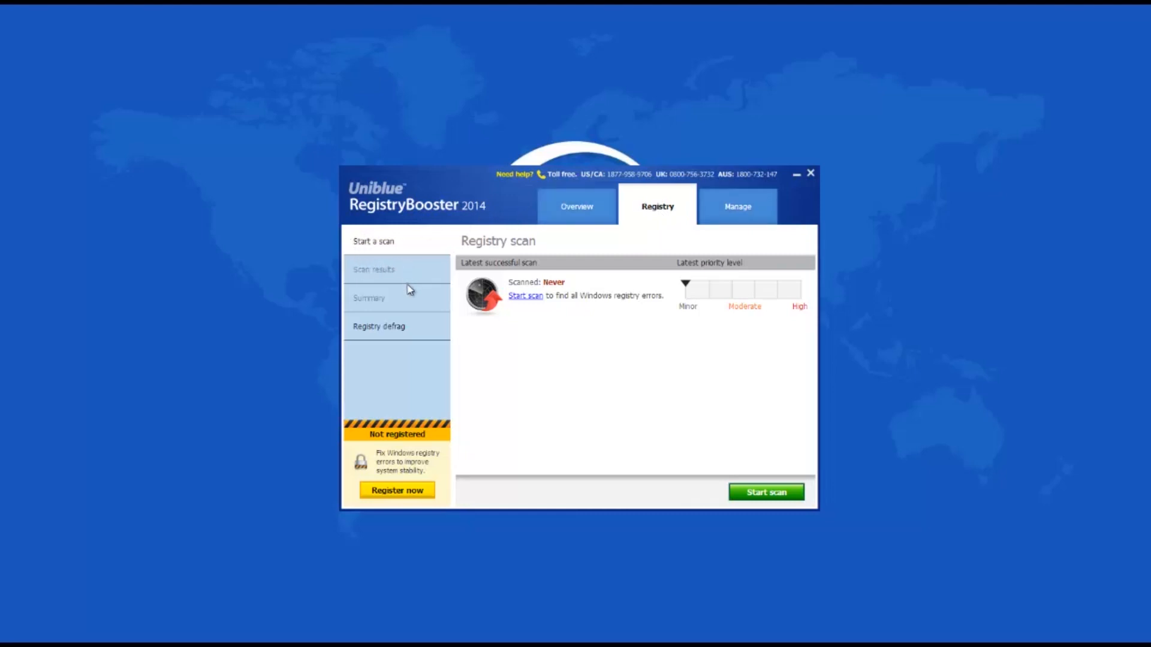
mouse_move(807, 542)
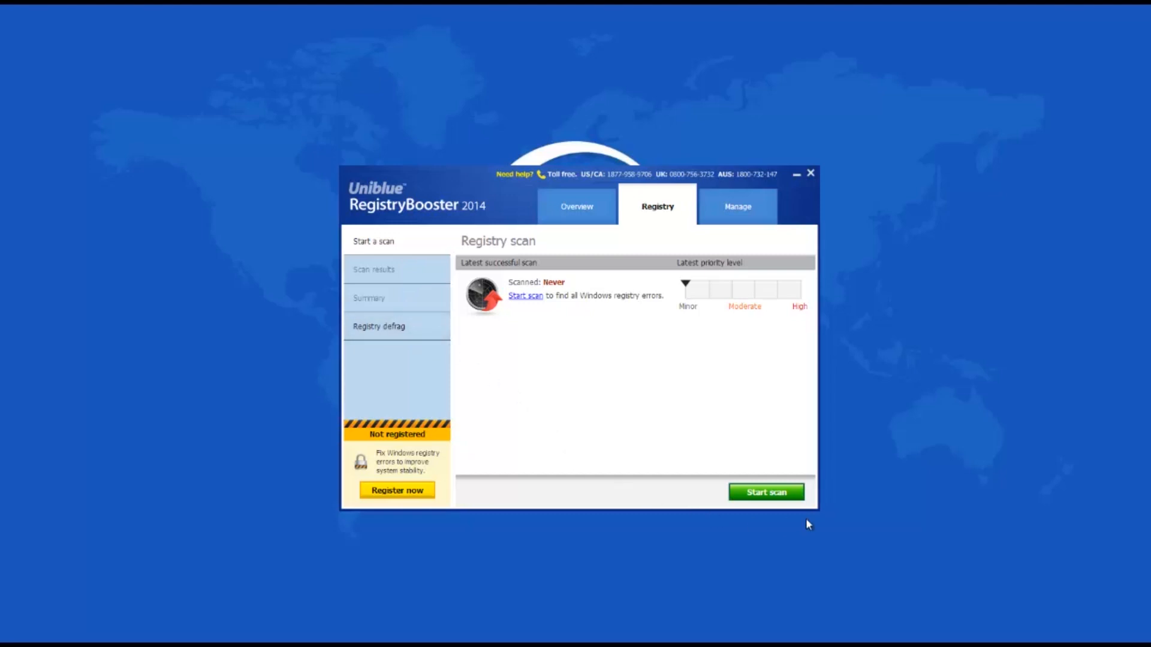
mouse_move(392, 511)
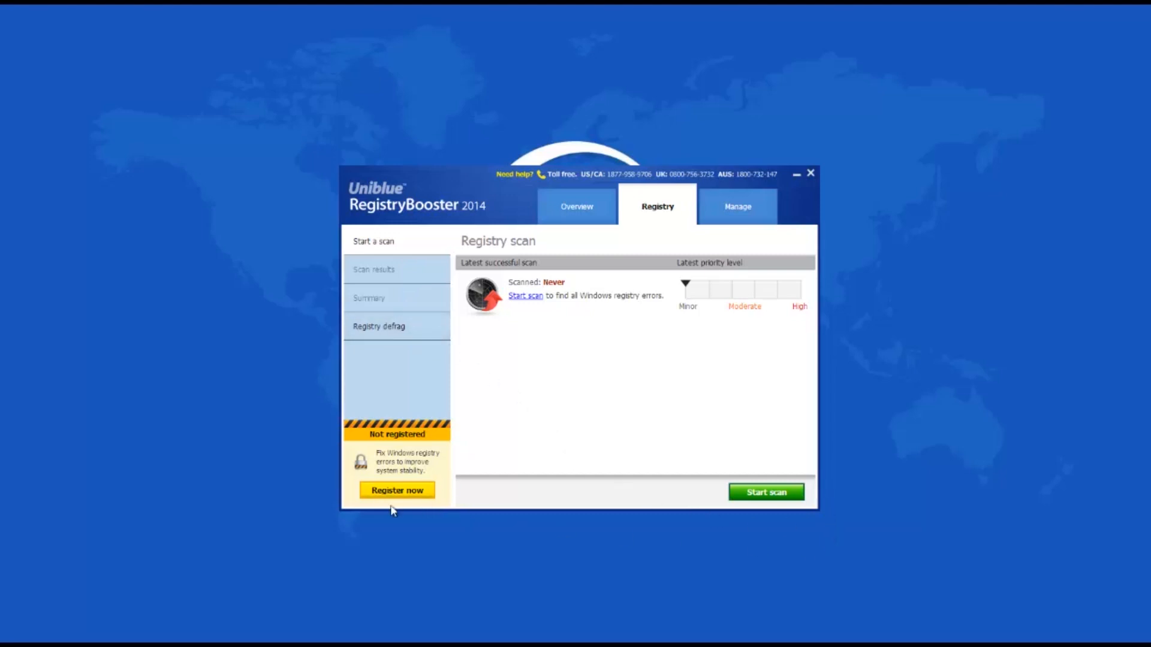
mouse_move(419, 510)
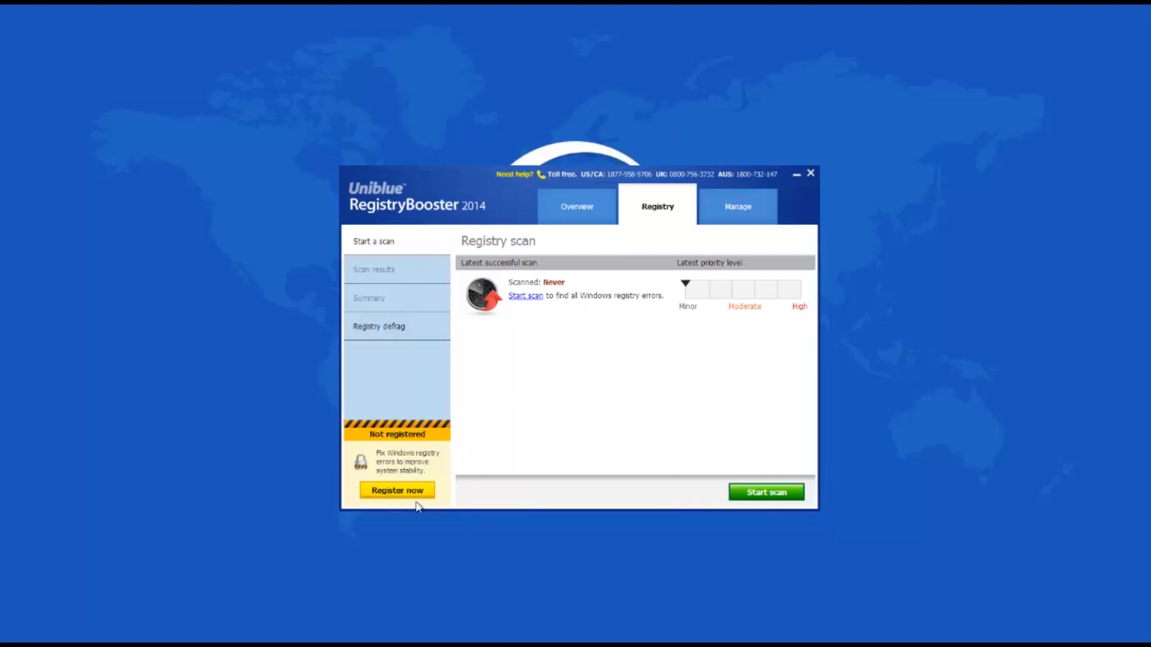
mouse_move(422, 506)
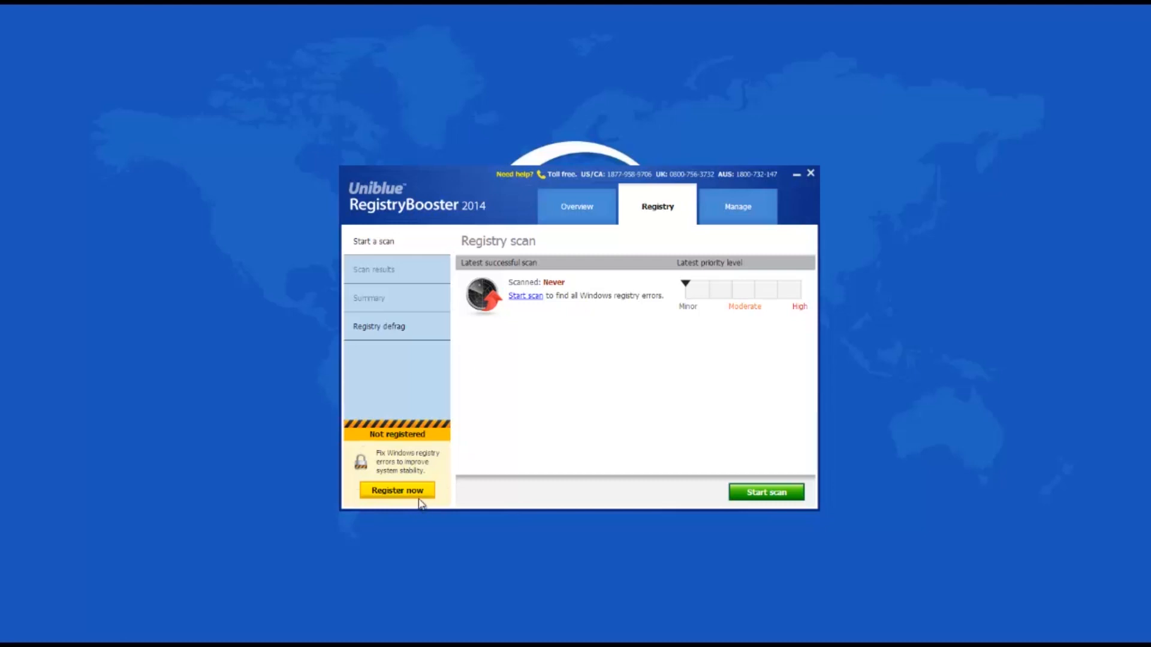
Step: Show the Registry defrag page from the Registry tab sidebar
left_click(378, 326)
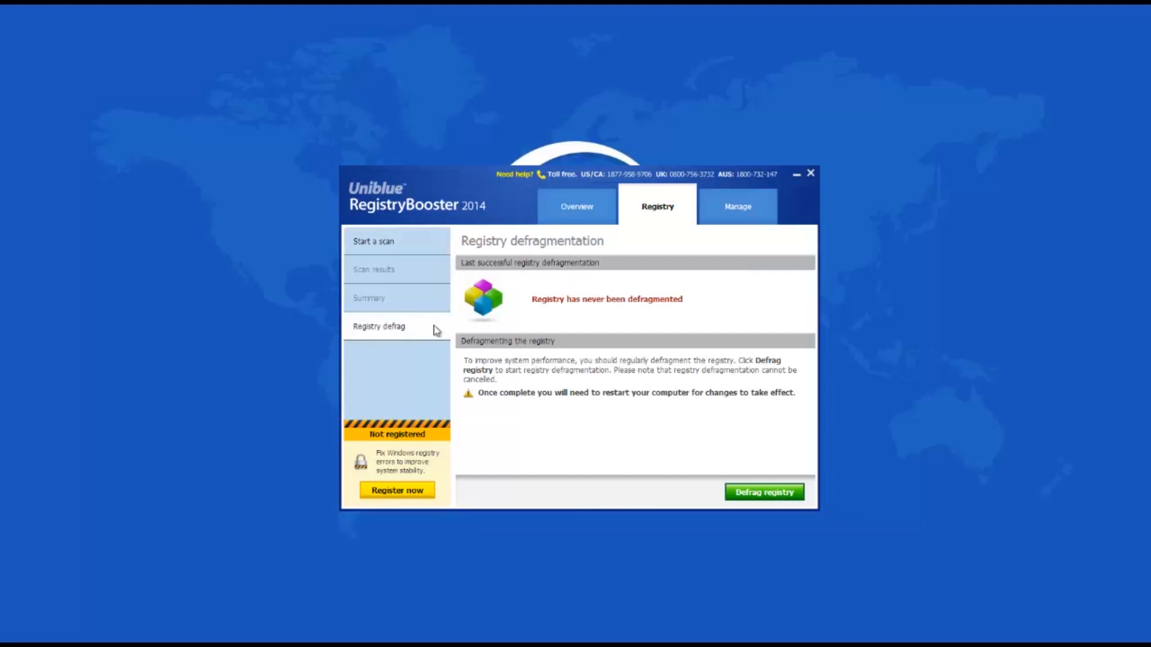
mouse_move(511, 394)
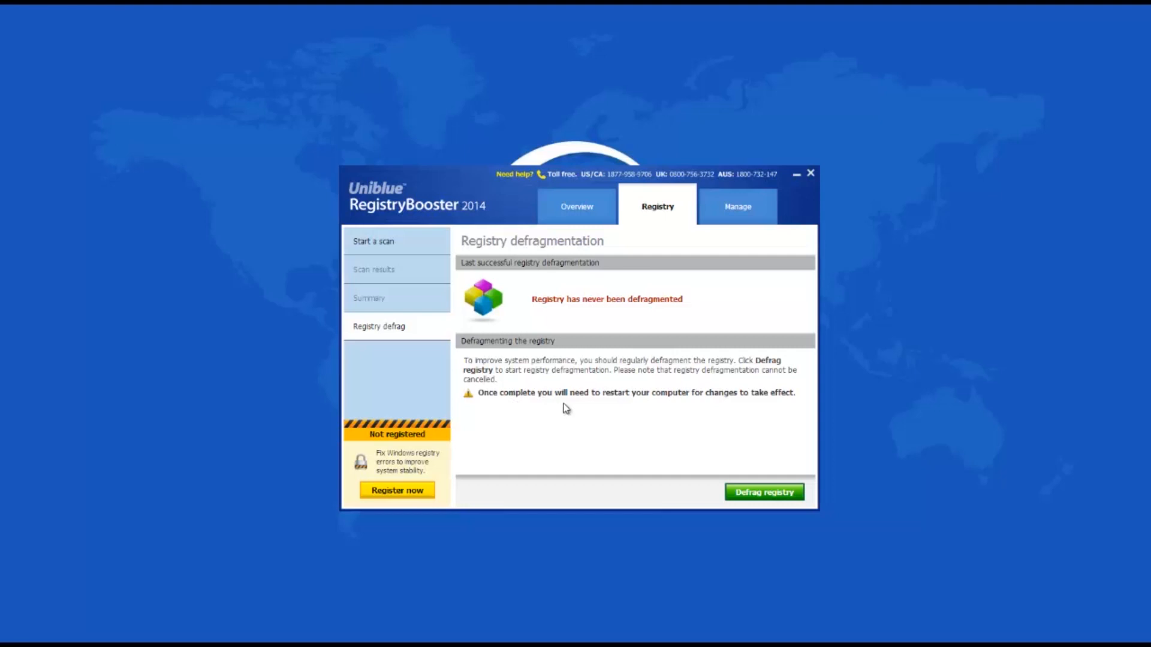
mouse_move(601, 258)
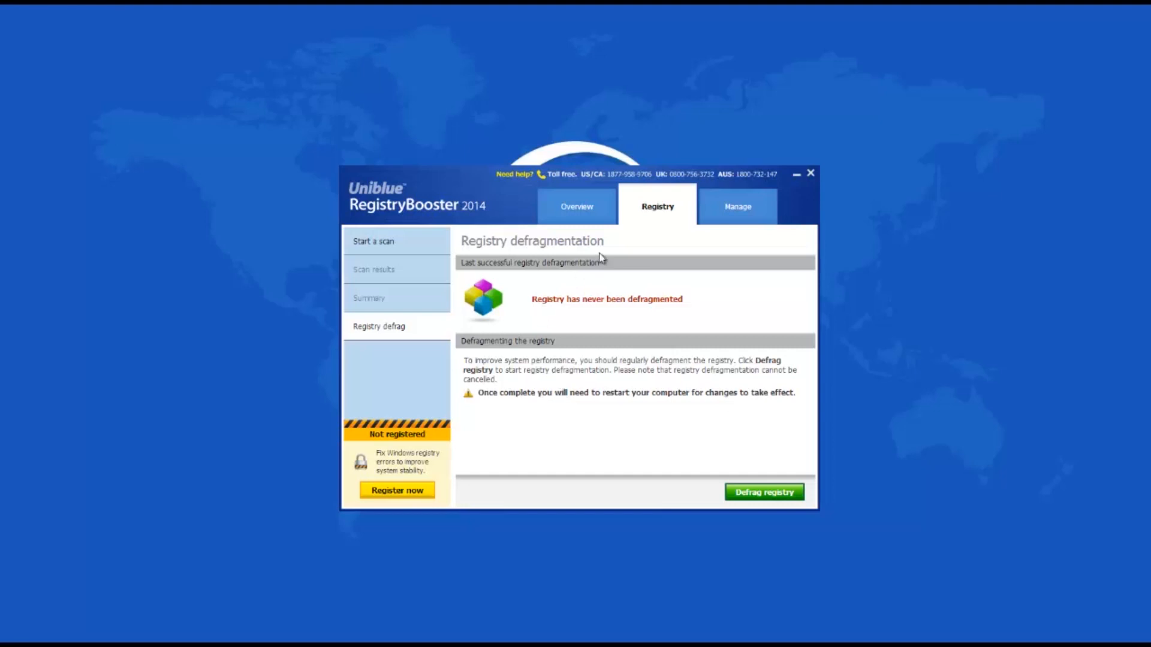
Step: Switch to the Manage tab's Undo changes page with its empty log
left_click(737, 206)
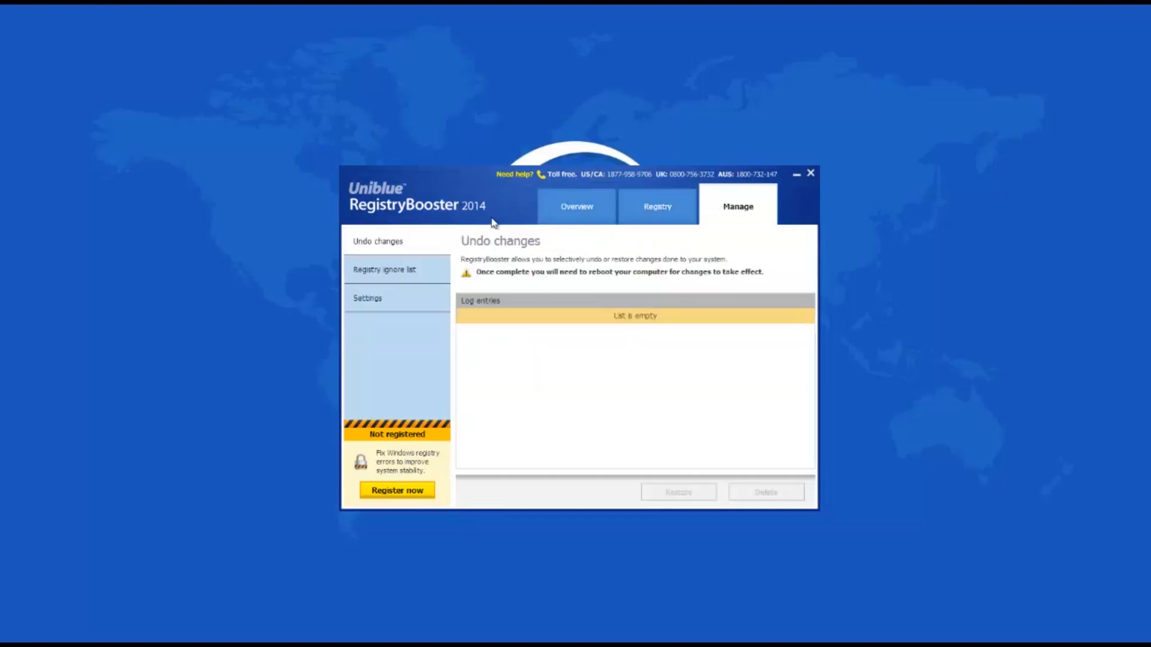
Step: View Settings, the Registry ignore list and Undo changes, then return to Overview
left_click(367, 298)
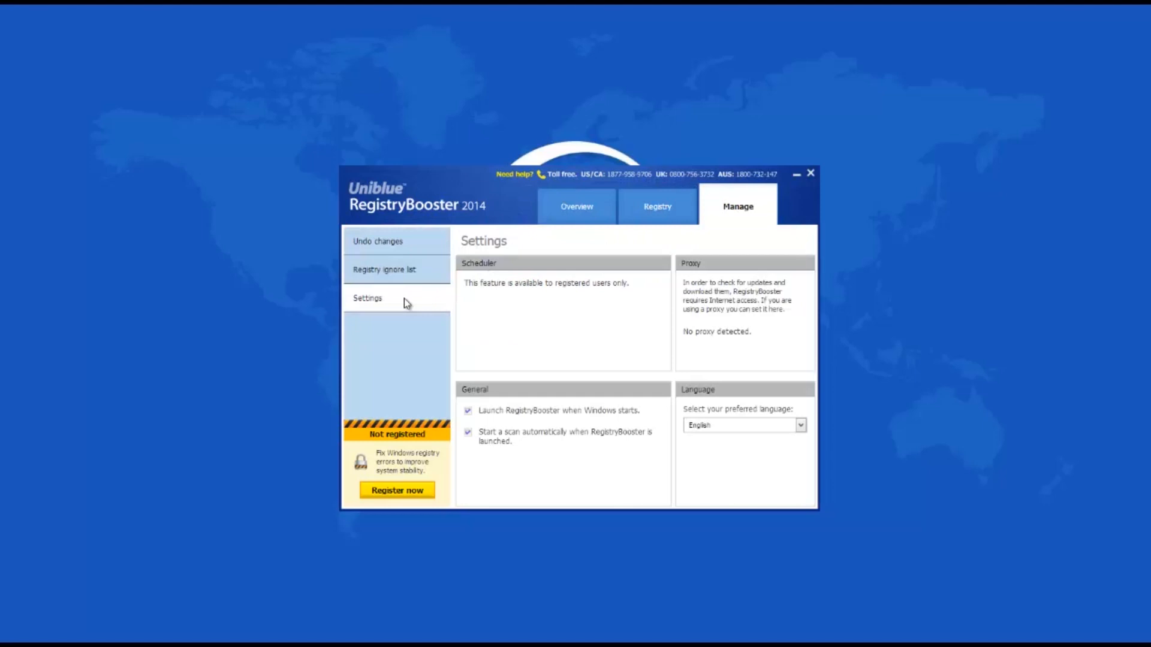
left_click(385, 269)
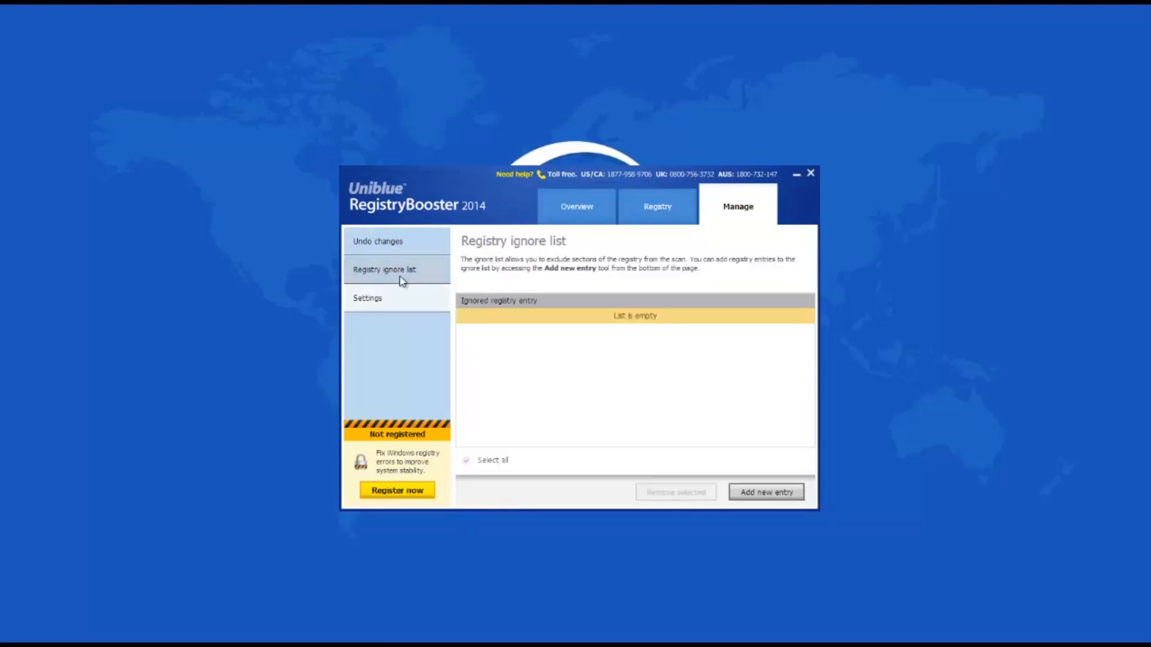
mouse_move(389, 306)
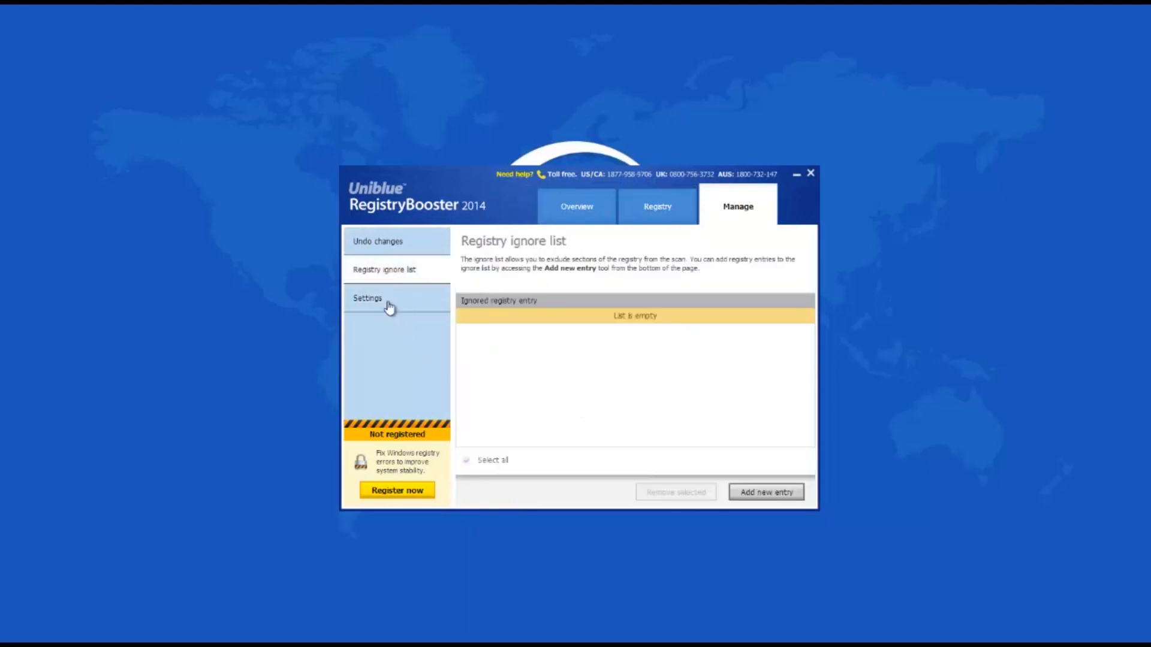
left_click(378, 241)
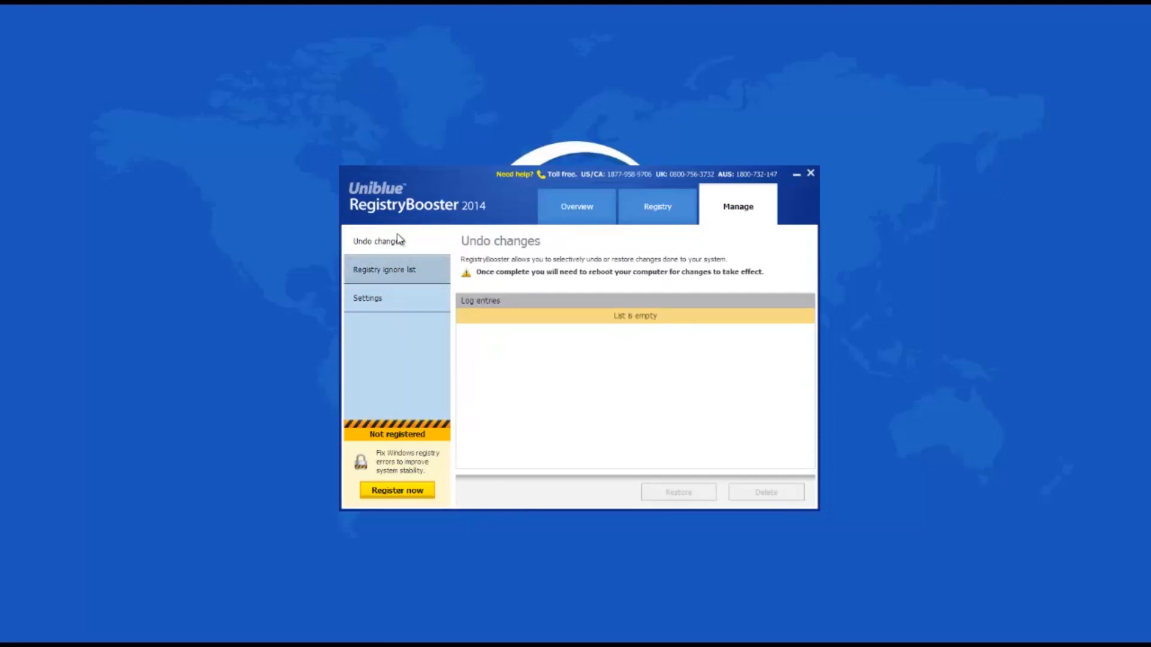
mouse_move(346, 238)
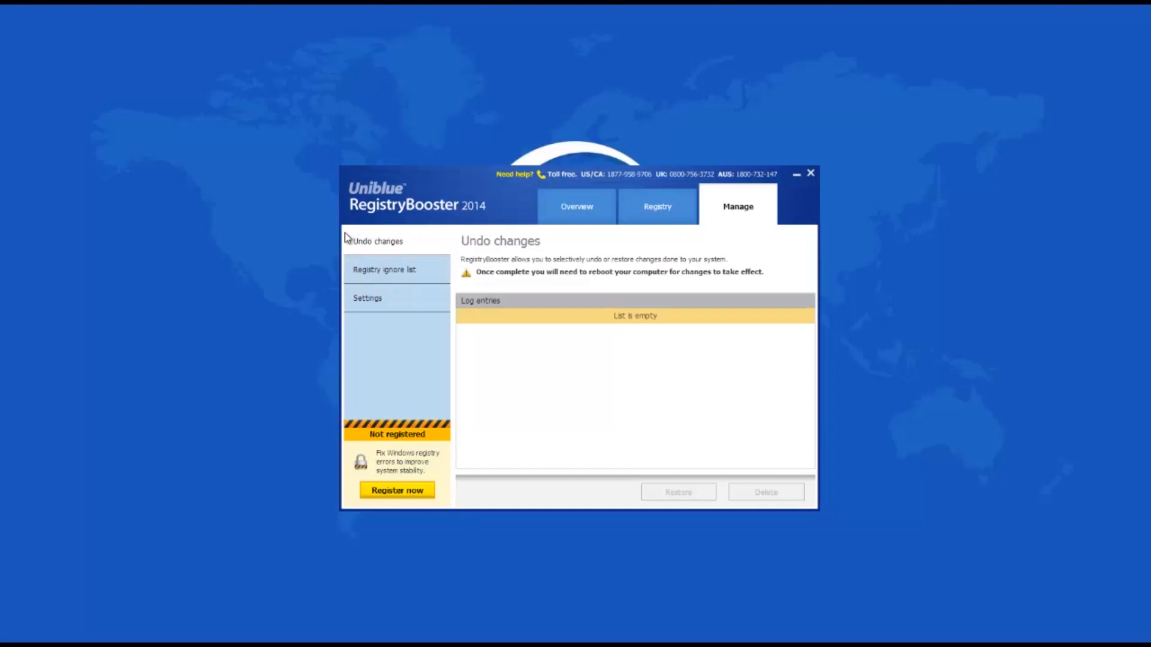
mouse_move(348, 256)
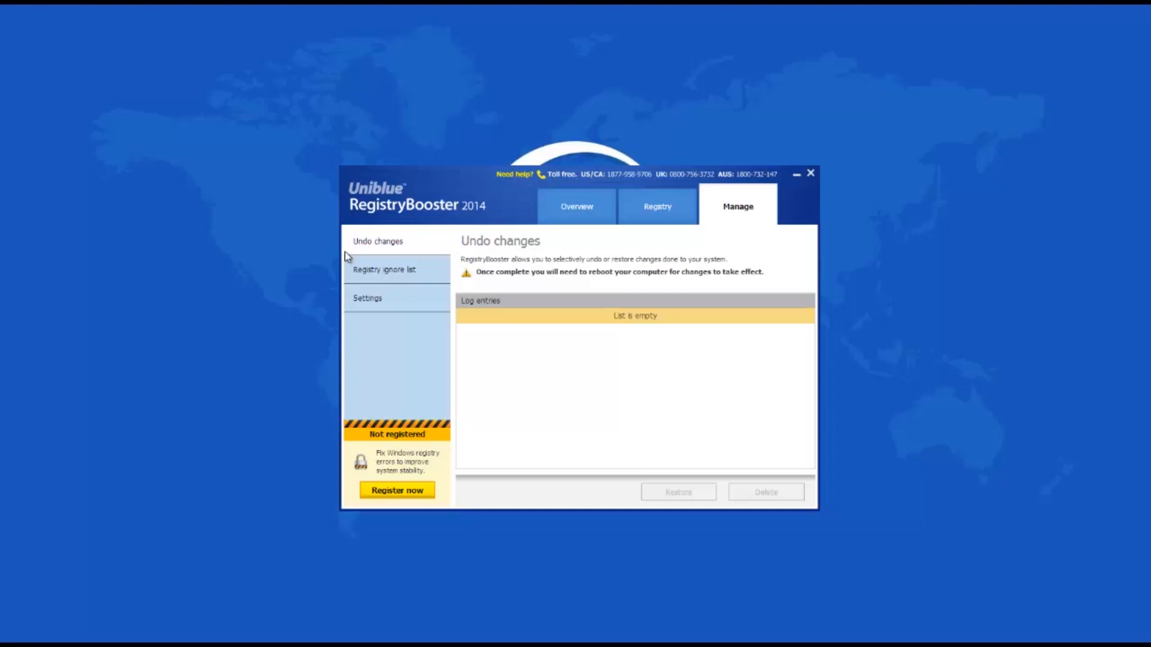
mouse_move(369, 502)
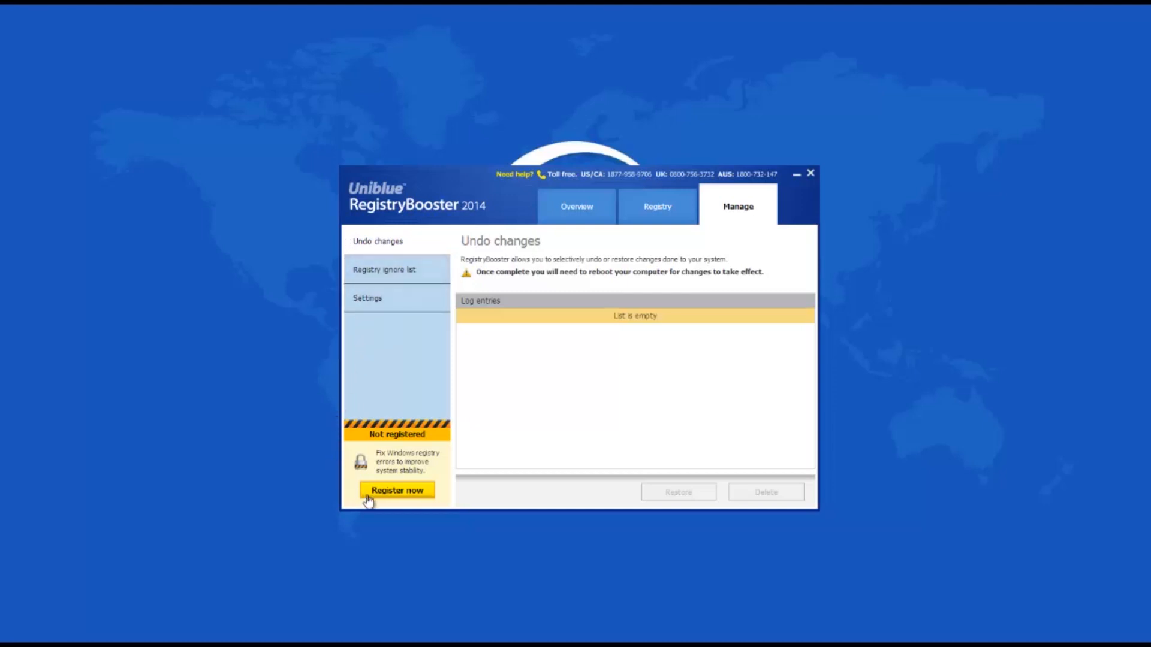
mouse_move(481, 513)
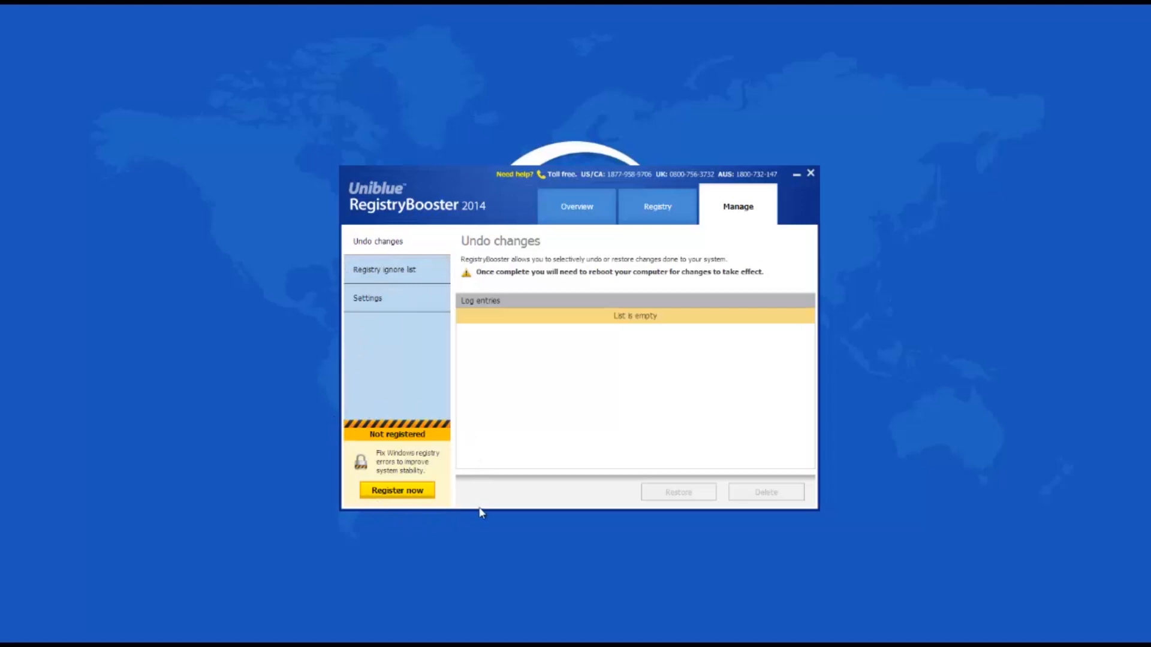
left_click(577, 206)
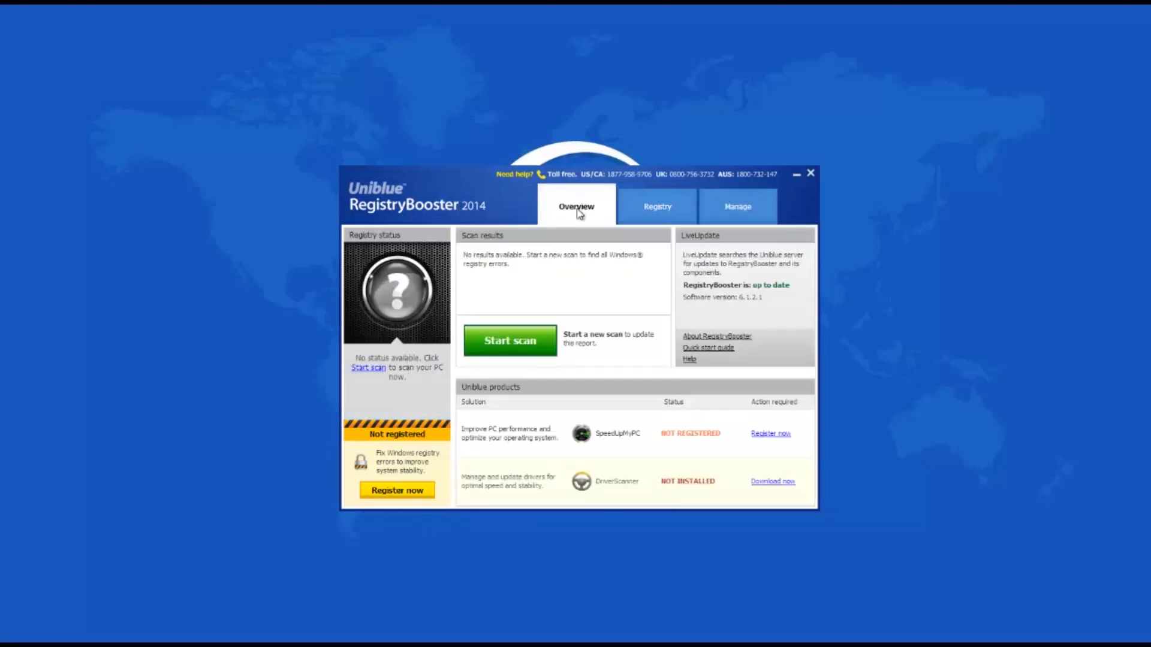